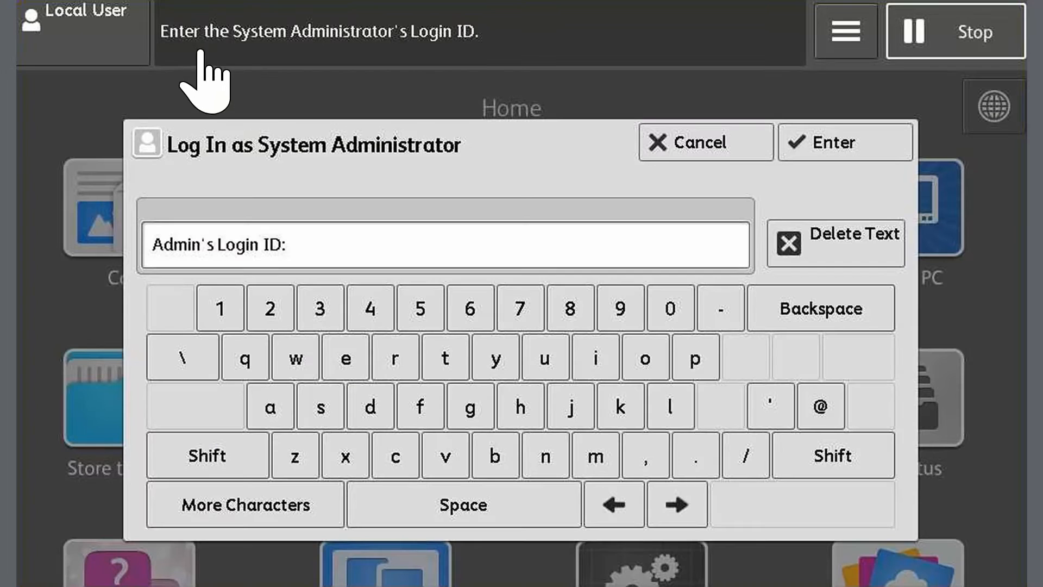
mouse_move(527, 242)
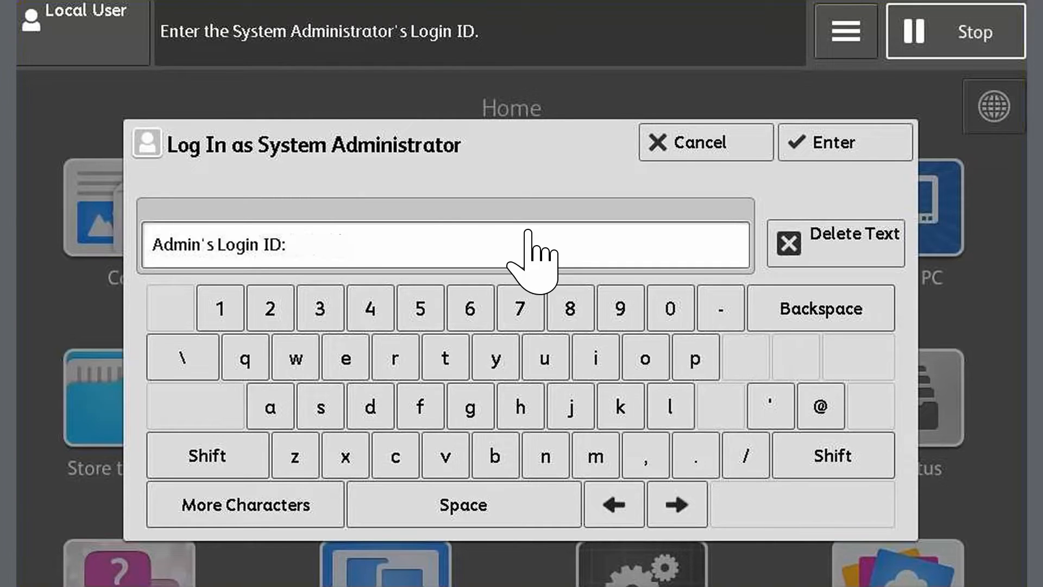
mouse_move(858, 152)
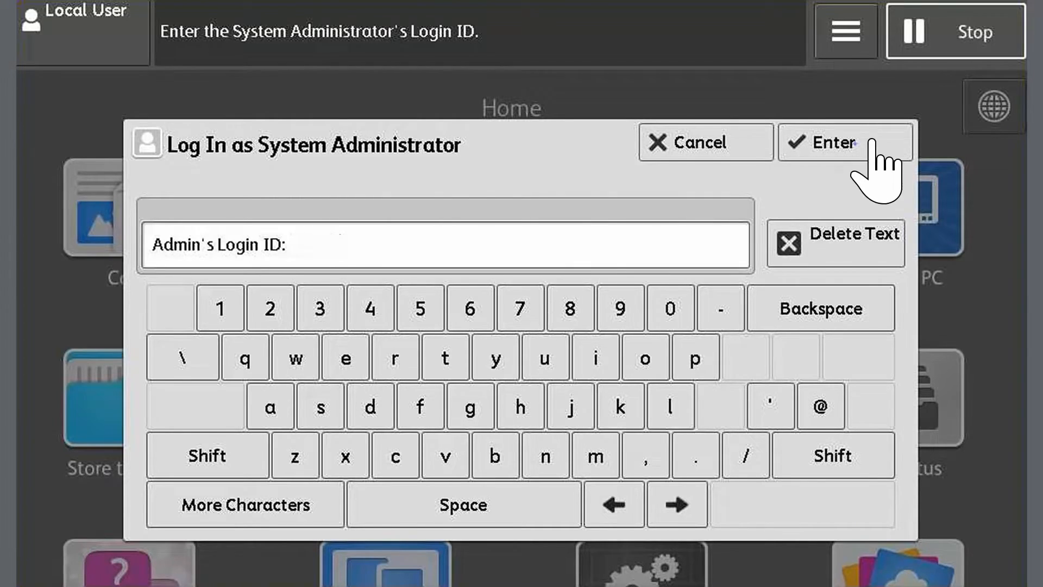
- Submit the system administrator login ID on the panel
click(835, 142)
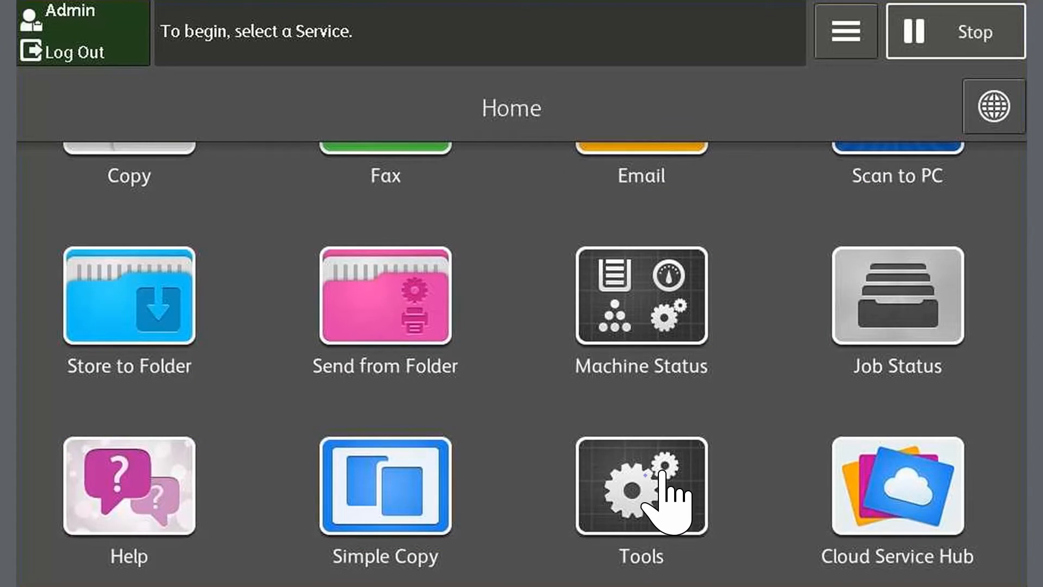
- Start creating Folder 002 from Tools > Setup > Create Folder
click(642, 488)
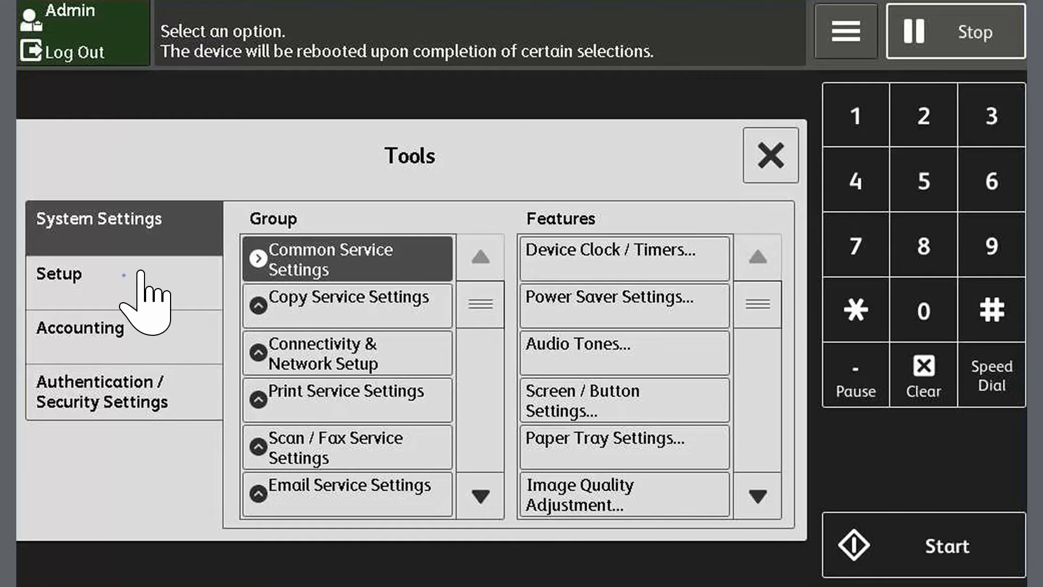
click(59, 274)
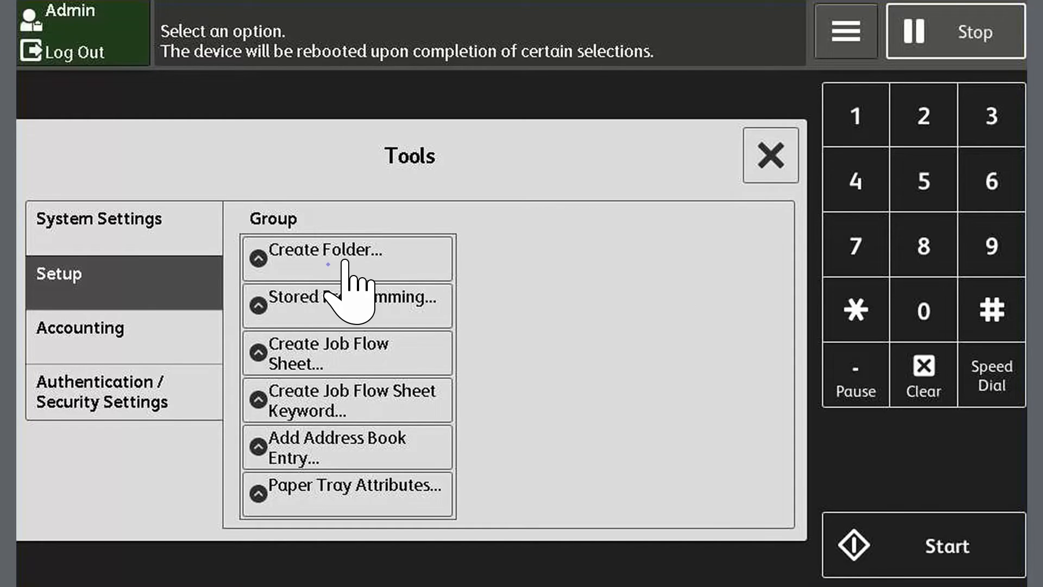
click(336, 259)
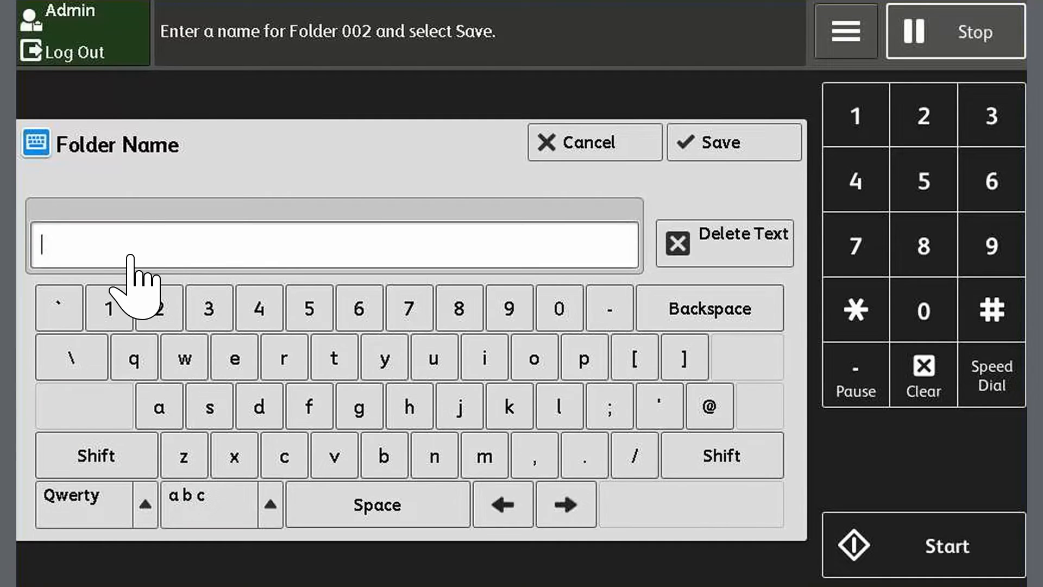
- Save Folder 002 with the name 'scans' and close back to Home
text(scans)
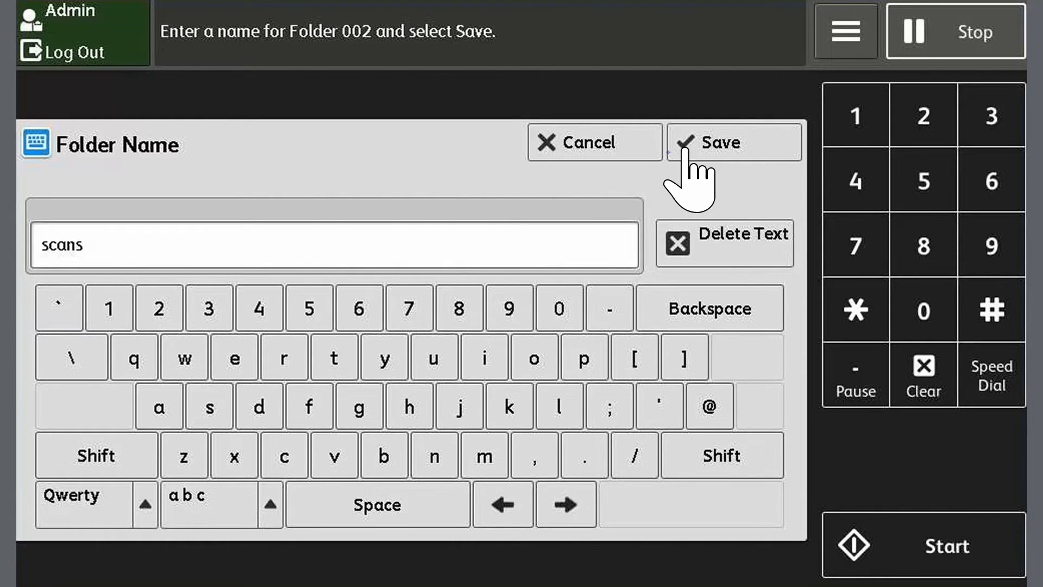
click(724, 142)
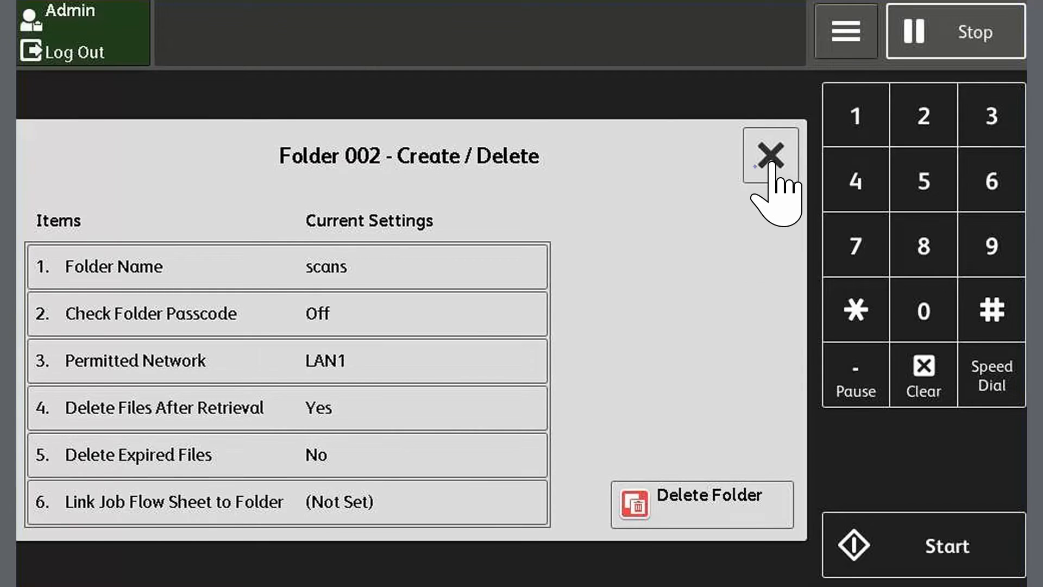
click(771, 156)
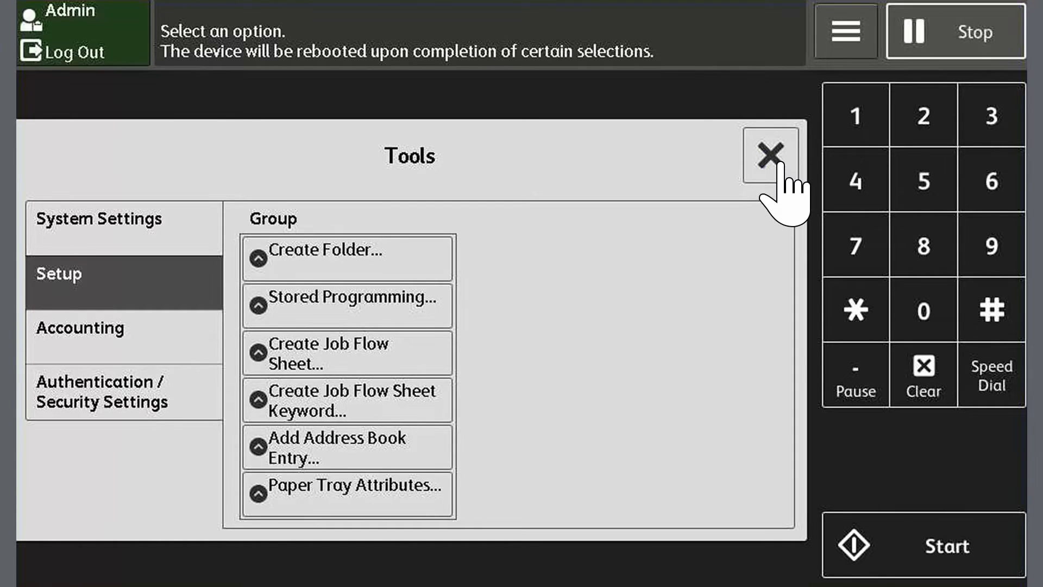
click(768, 151)
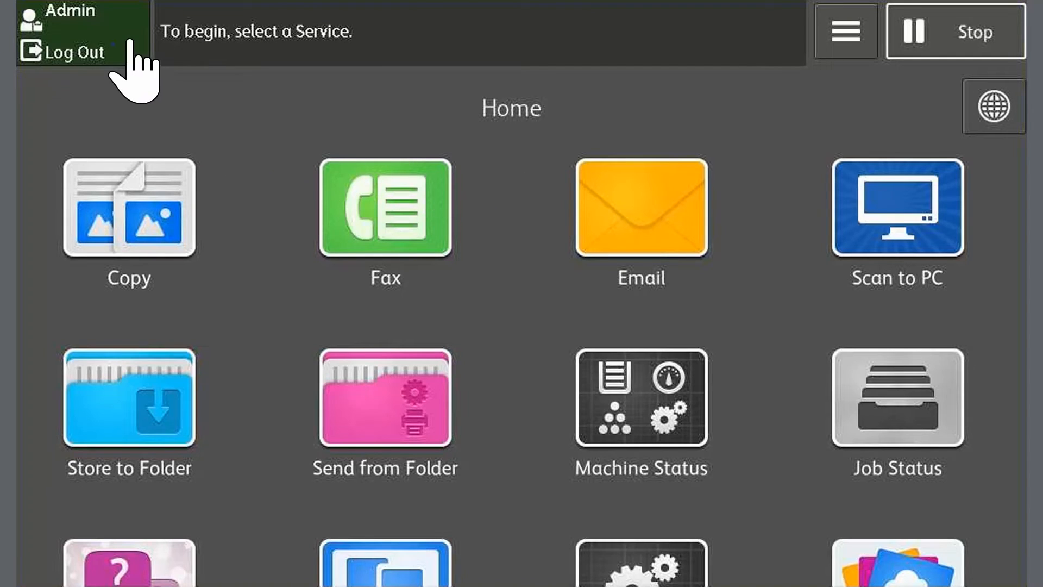
- Log out, then scan a document to folder 002 'scans' via Store to Folder
click(73, 52)
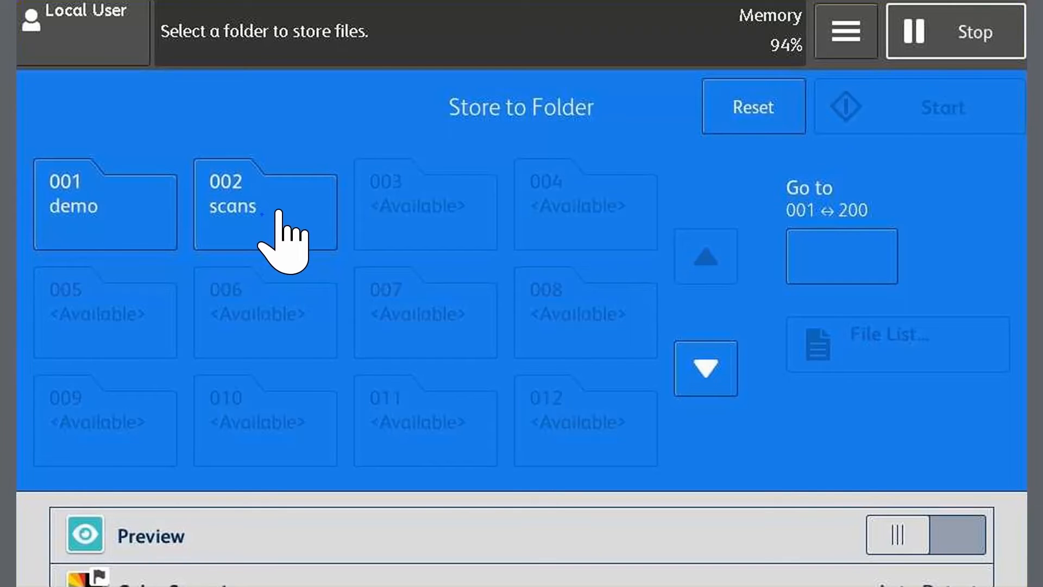
click(265, 210)
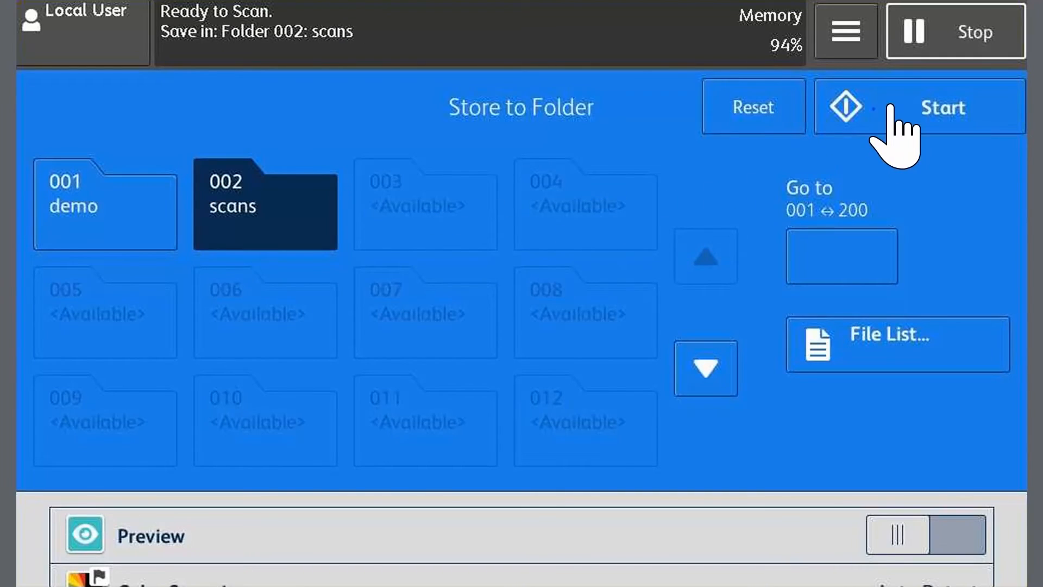
click(922, 106)
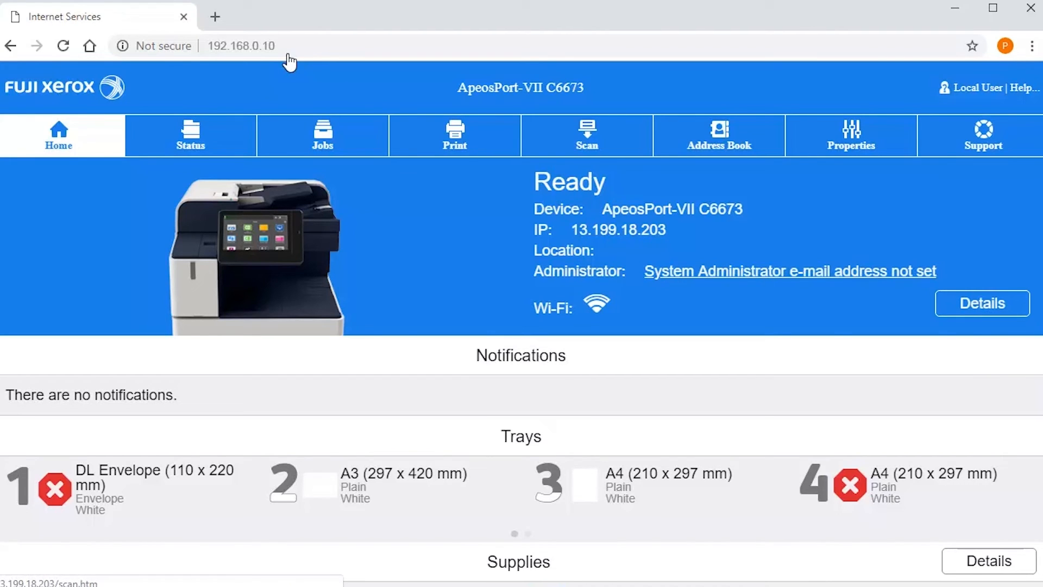
mouse_move(490, 69)
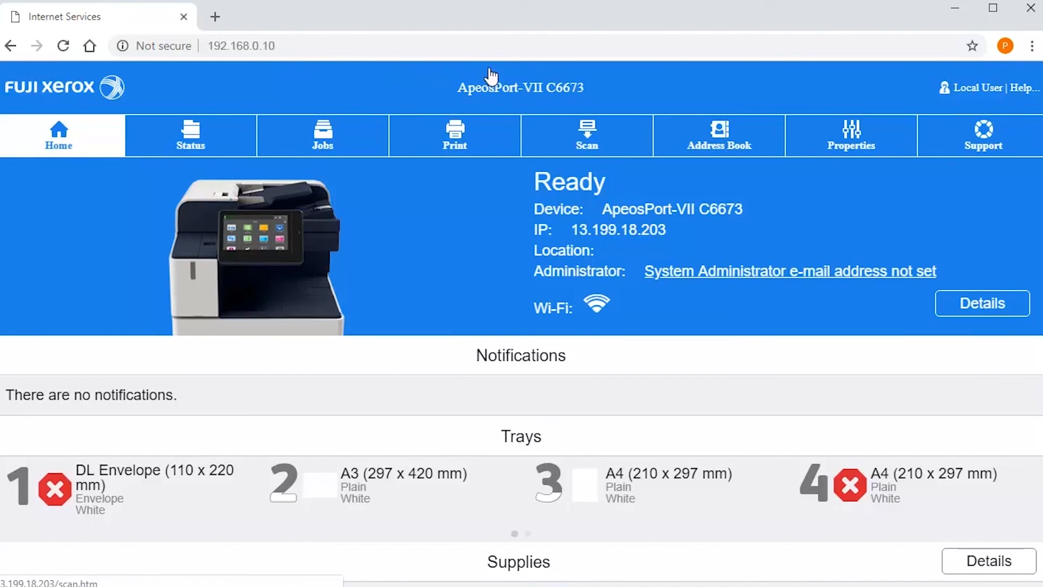
- Show the file list for folder 002 under Scan > Folder
click(587, 135)
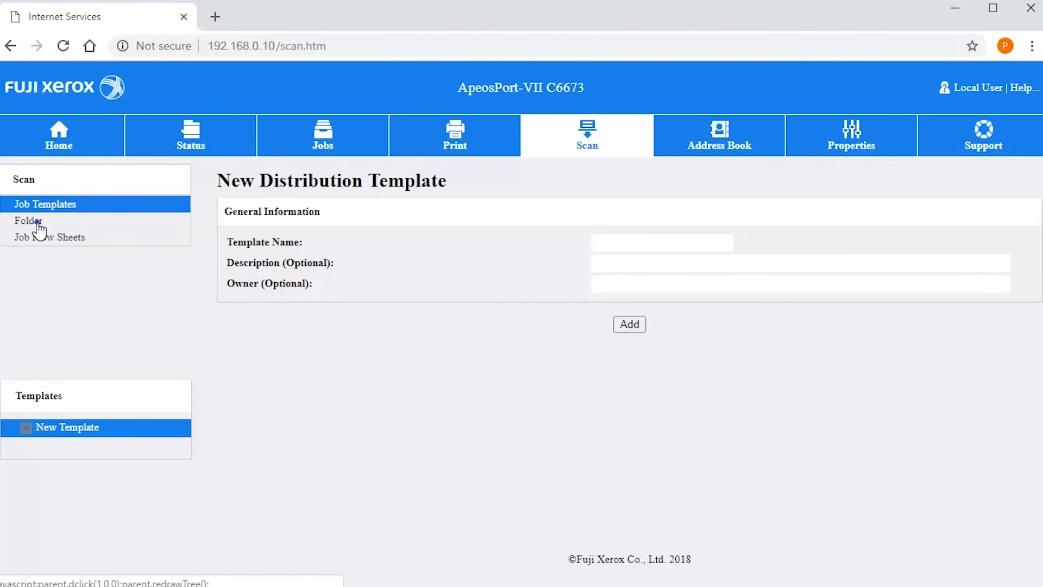
click(27, 221)
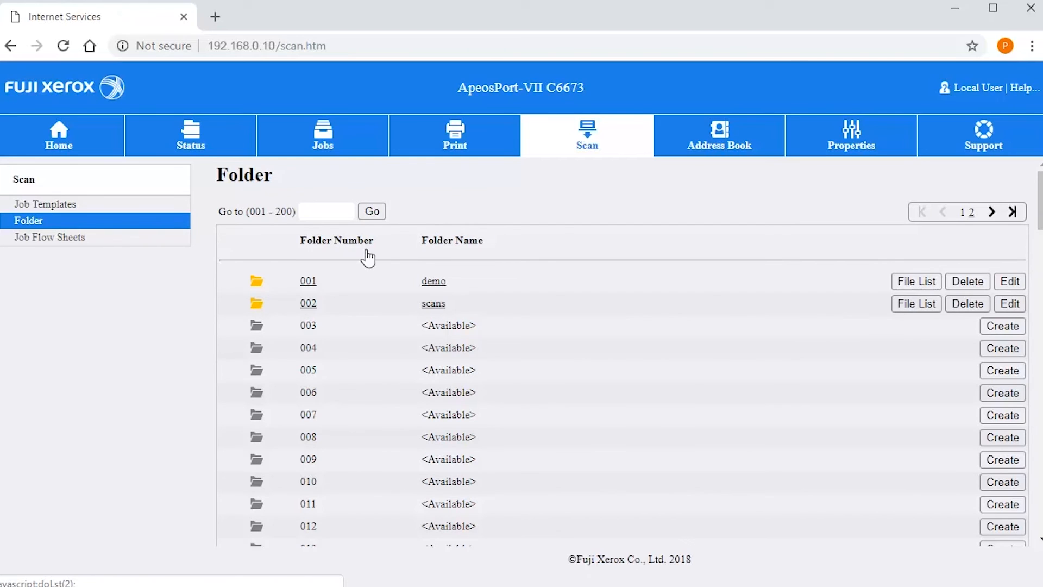
click(916, 303)
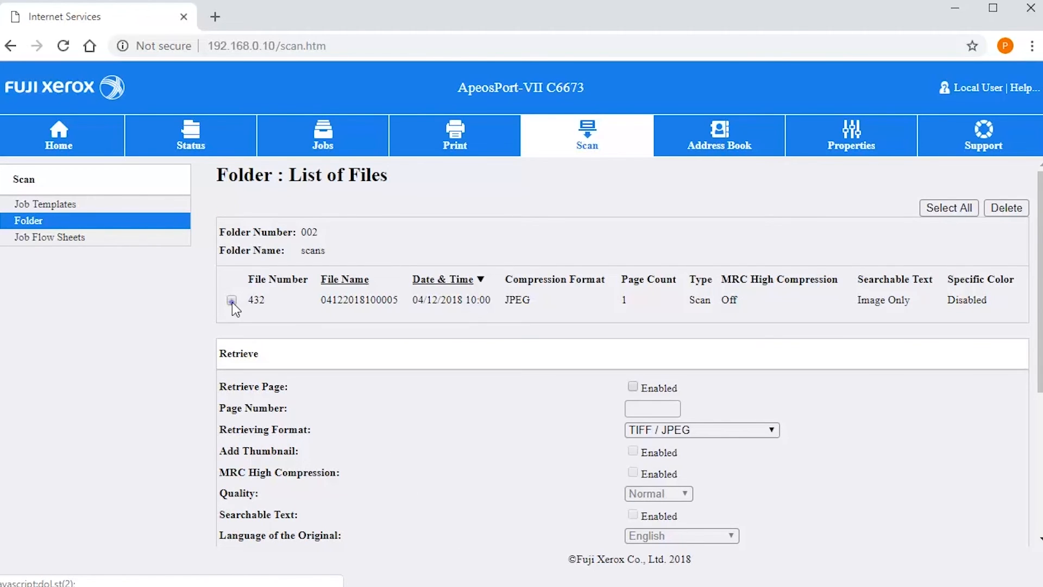
- Select scanned file 432 and retrieve it
click(231, 300)
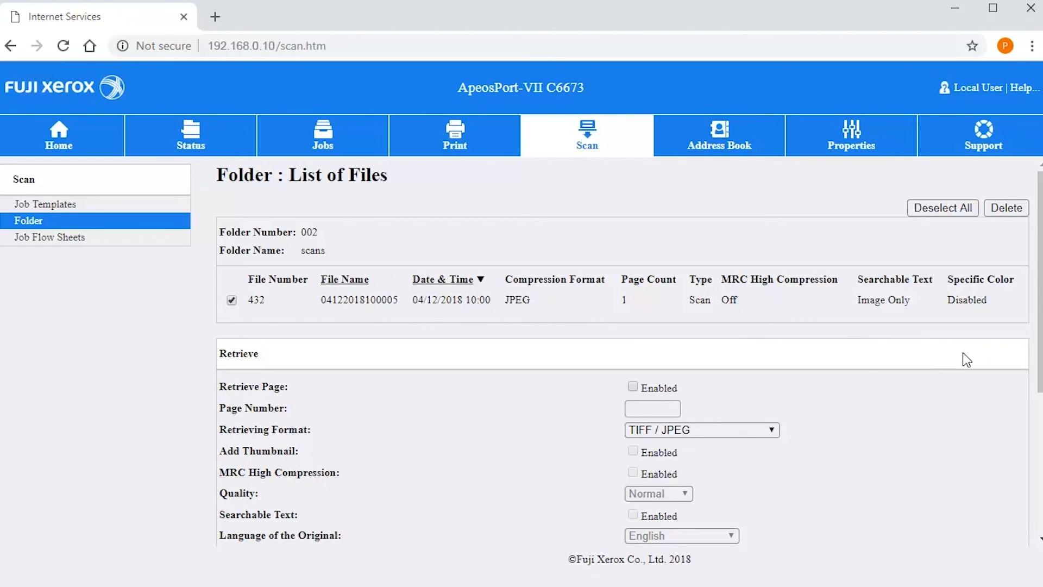
scroll(down, 3)
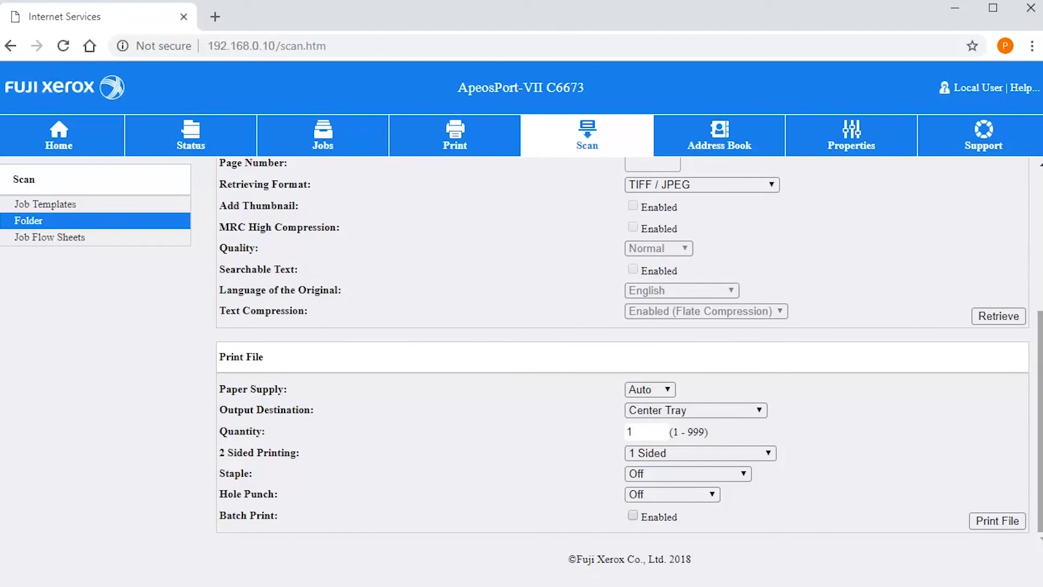
mouse_move(1003, 328)
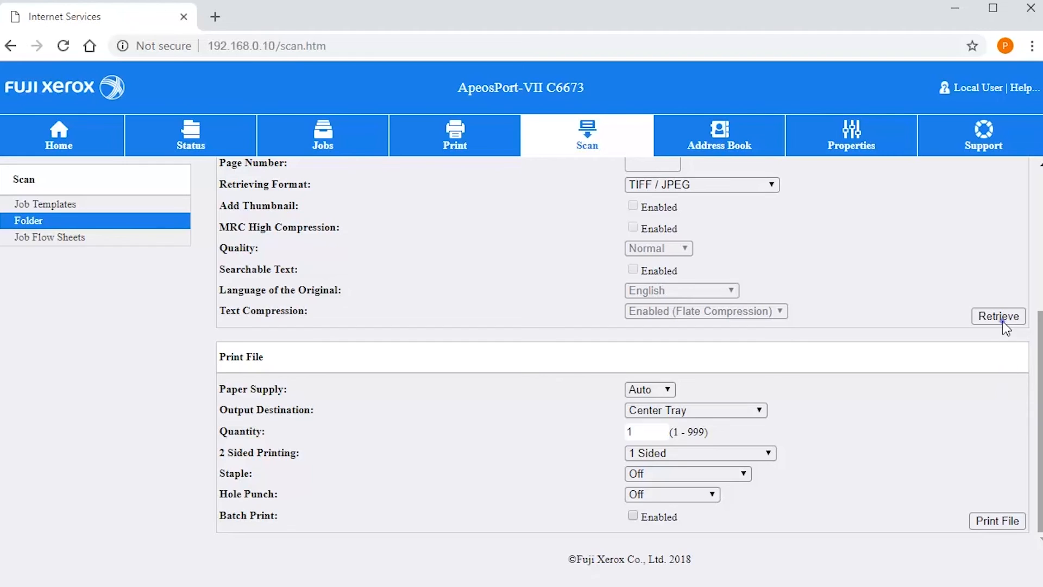
click(998, 316)
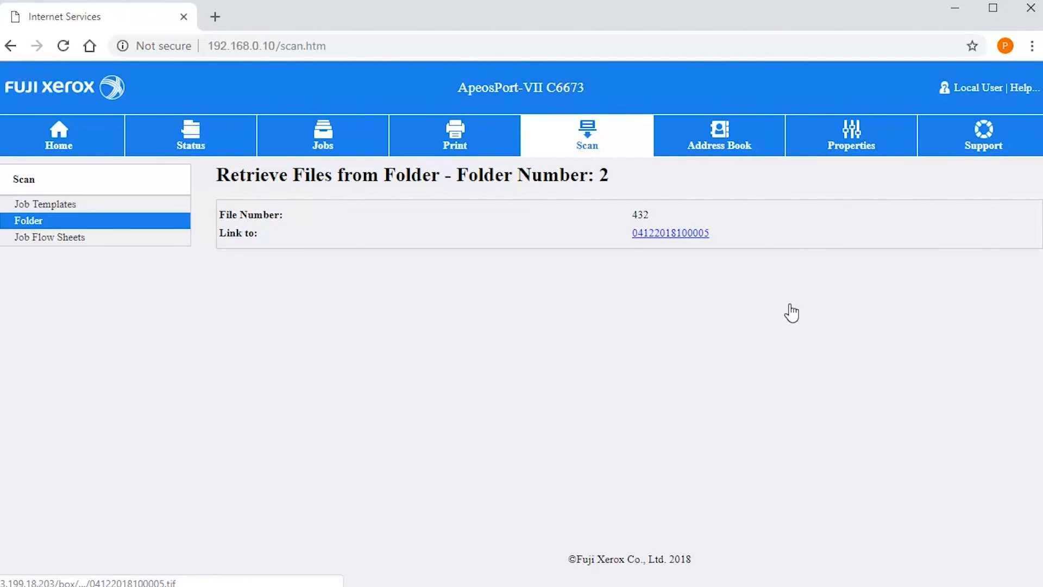
- Save 04122018100005.tif from the retrieval link into Downloads
click(671, 233)
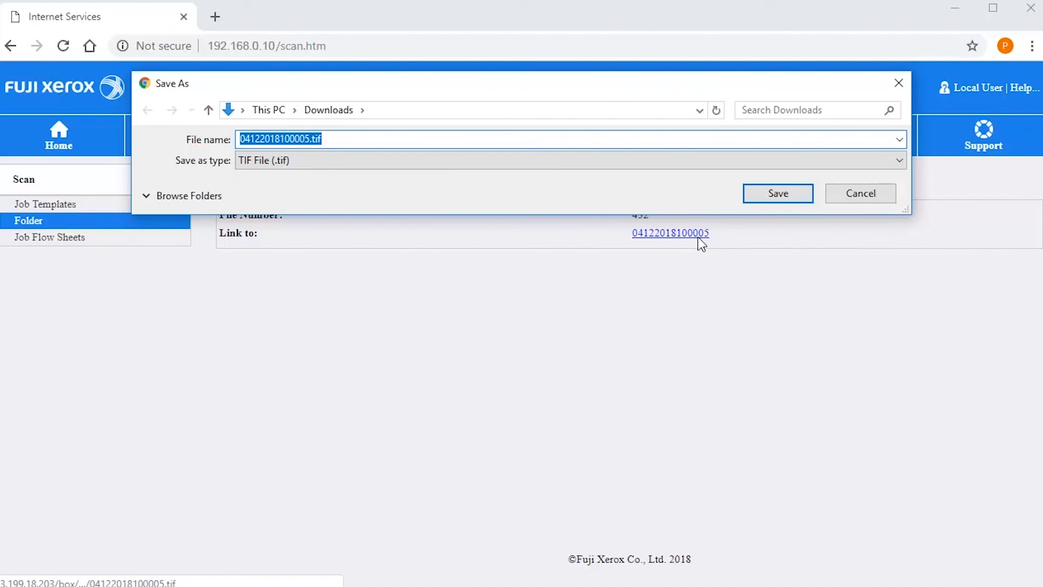
mouse_move(739, 239)
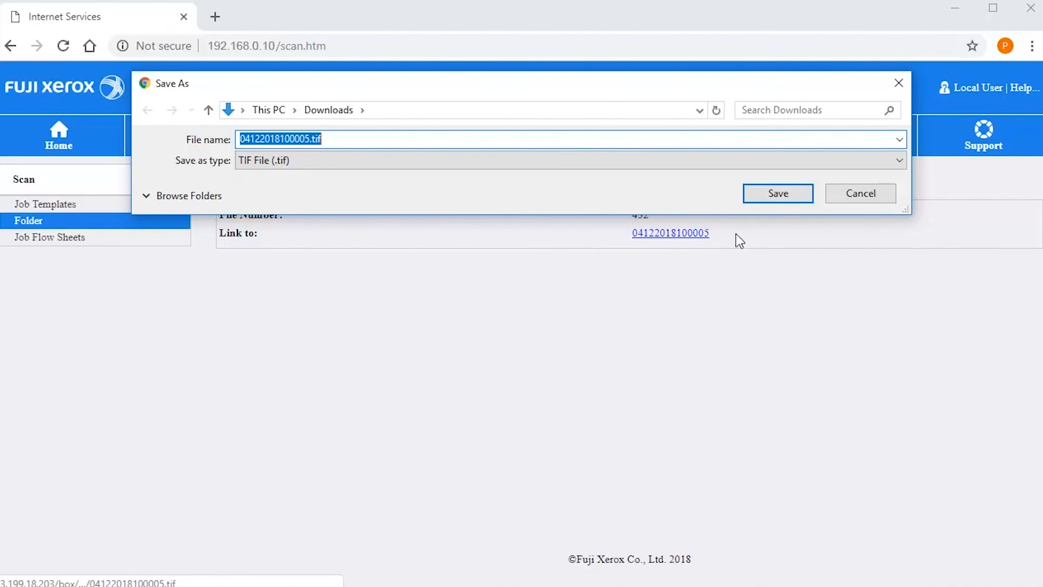
click(778, 194)
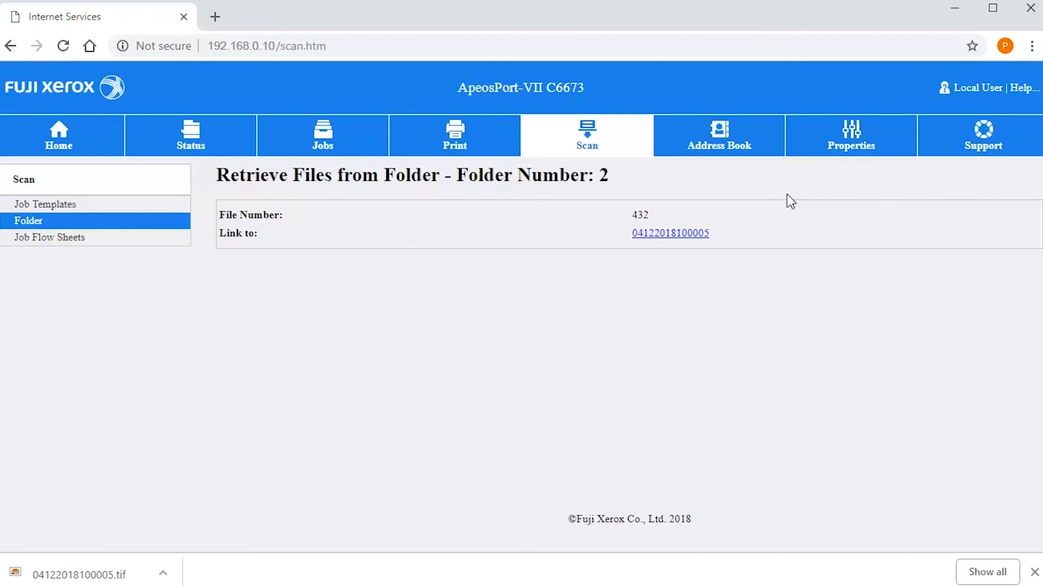